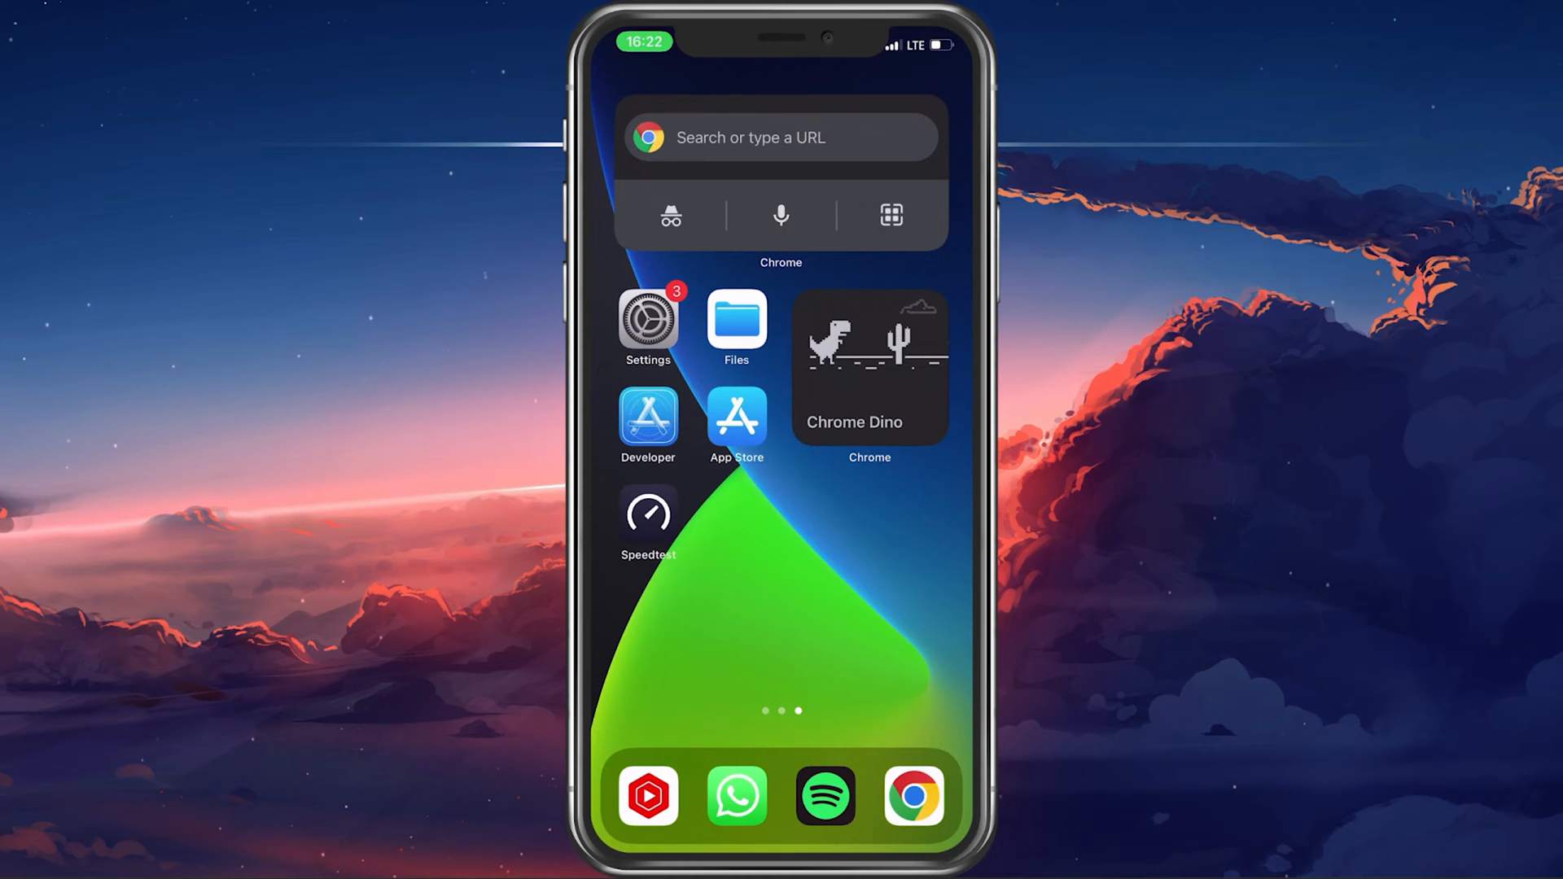
Launch Settings from the home screen and scroll to the security categories
{"action": "left_click", "coordinate": [647, 319]}
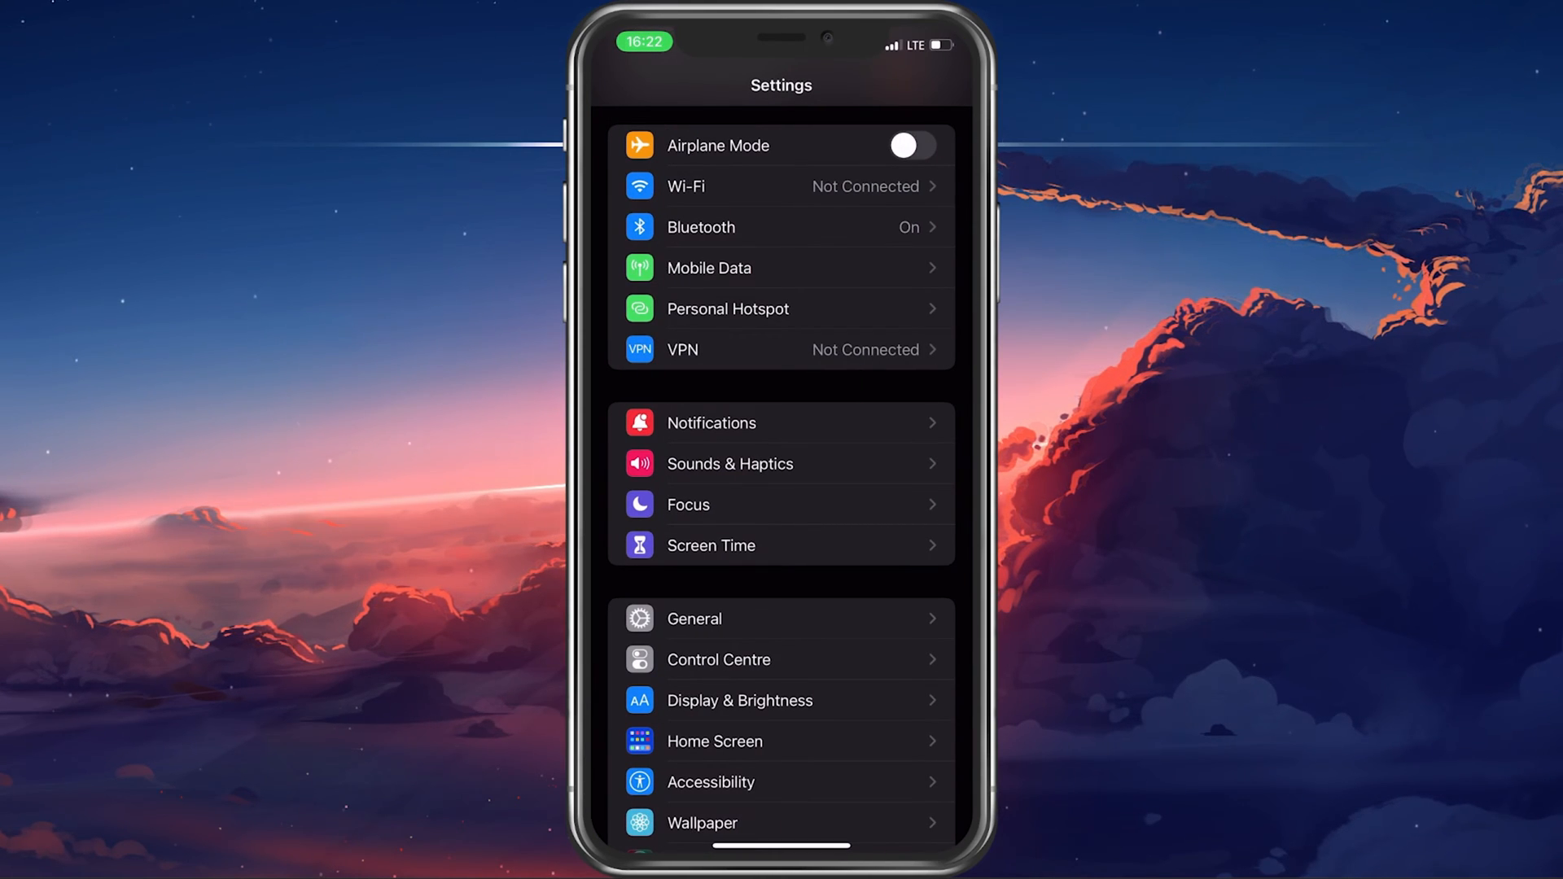
{"action": "scroll", "scroll_direction": "down", "scroll_amount": 3}
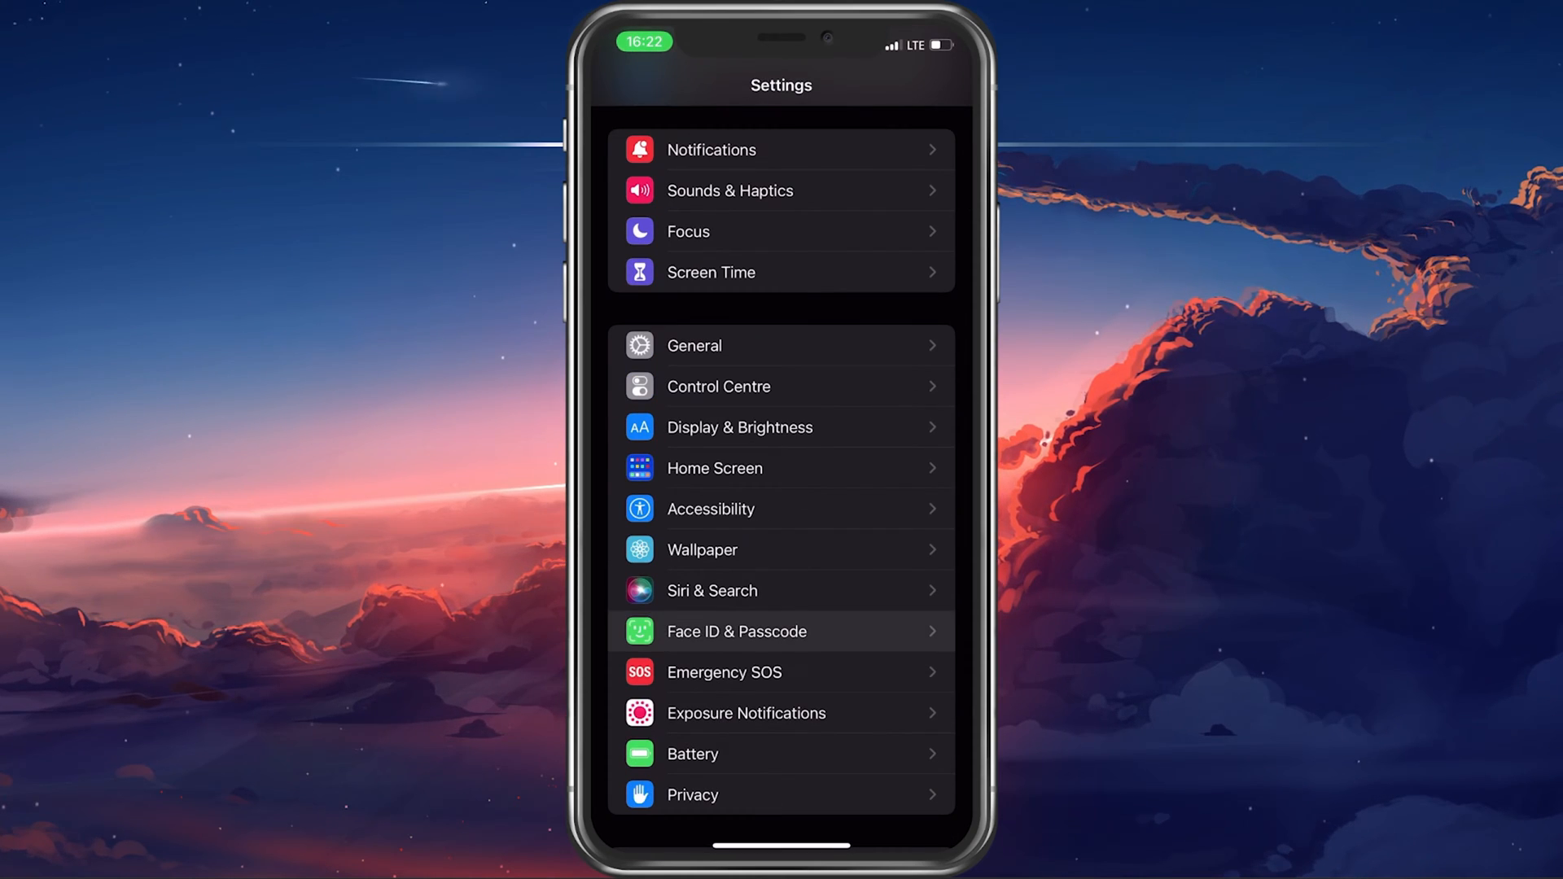
Enable Face ID for iPhone Unlock and dismiss the Apple ID password prompt
{"action": "left_click", "coordinate": [782, 632]}
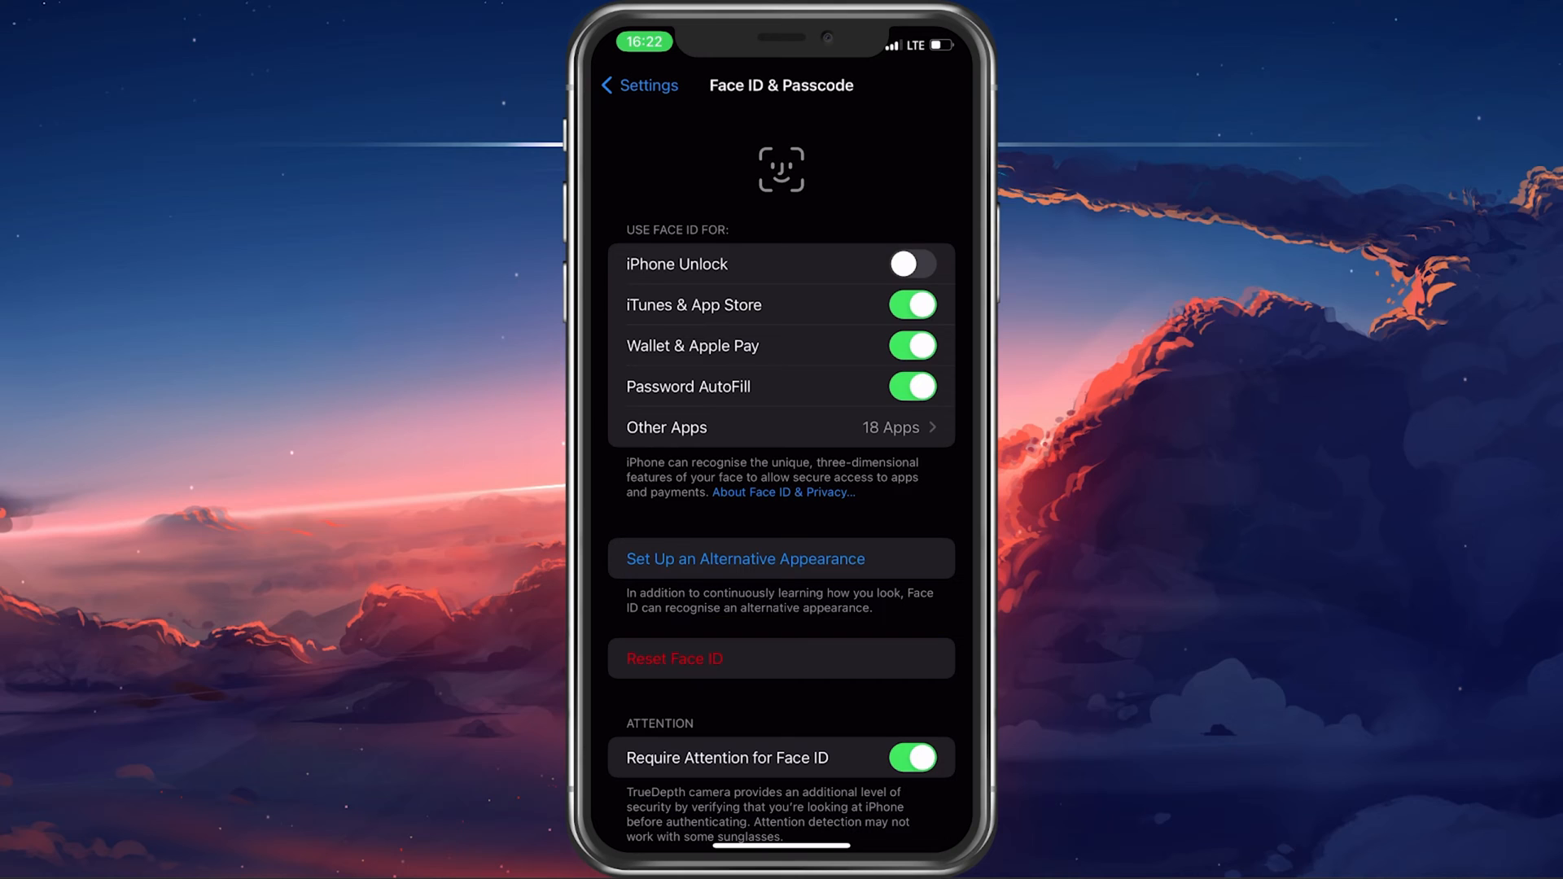
{"action": "left_click", "coordinate": [909, 264]}
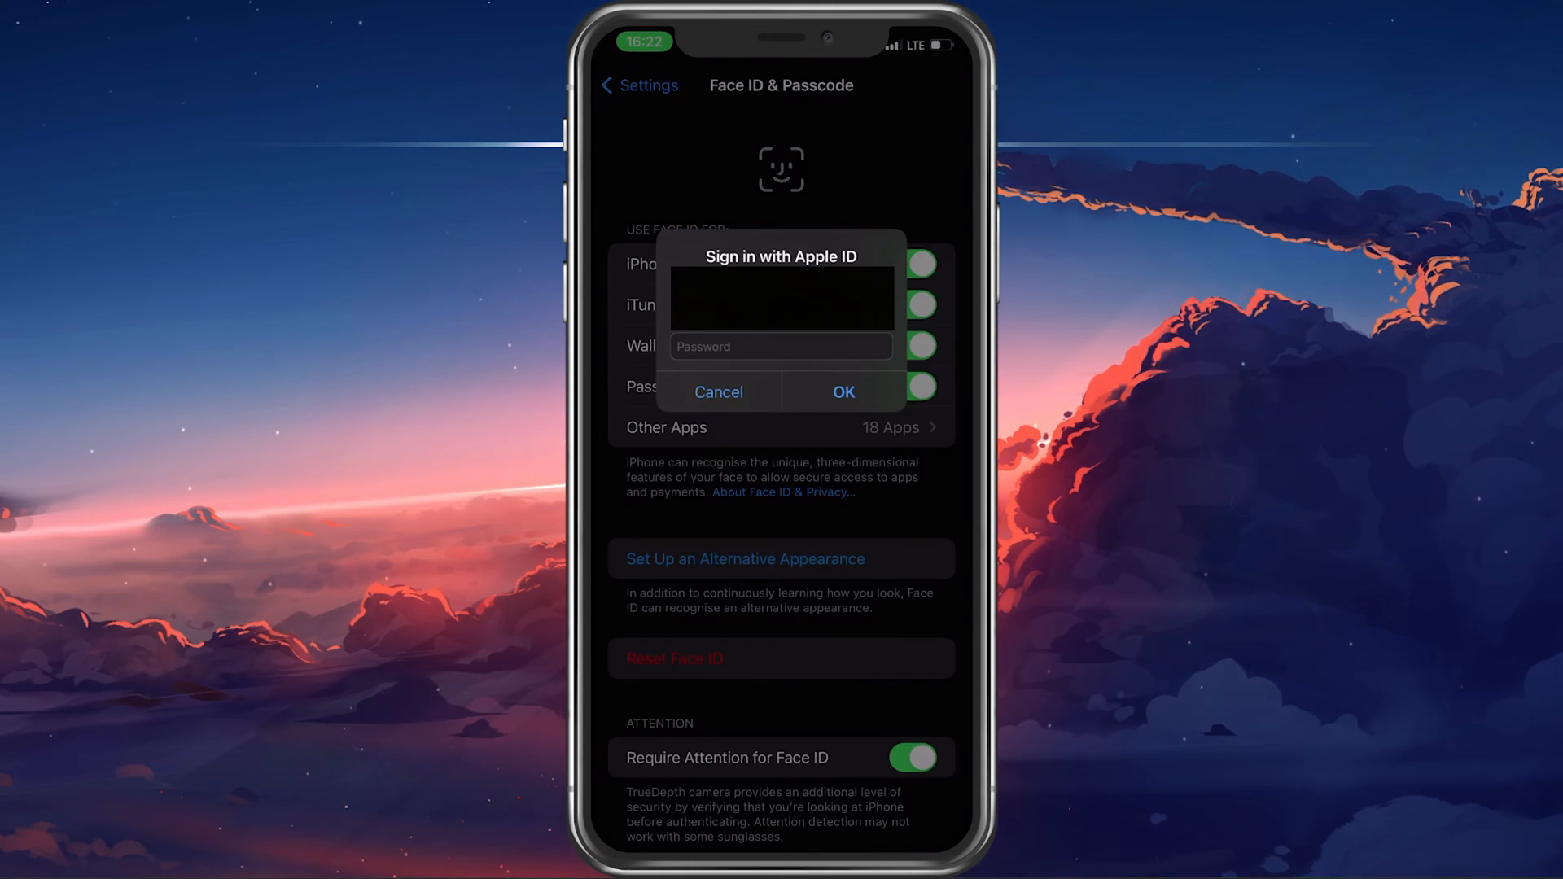
{"action": "left_click", "coordinate": [719, 391]}
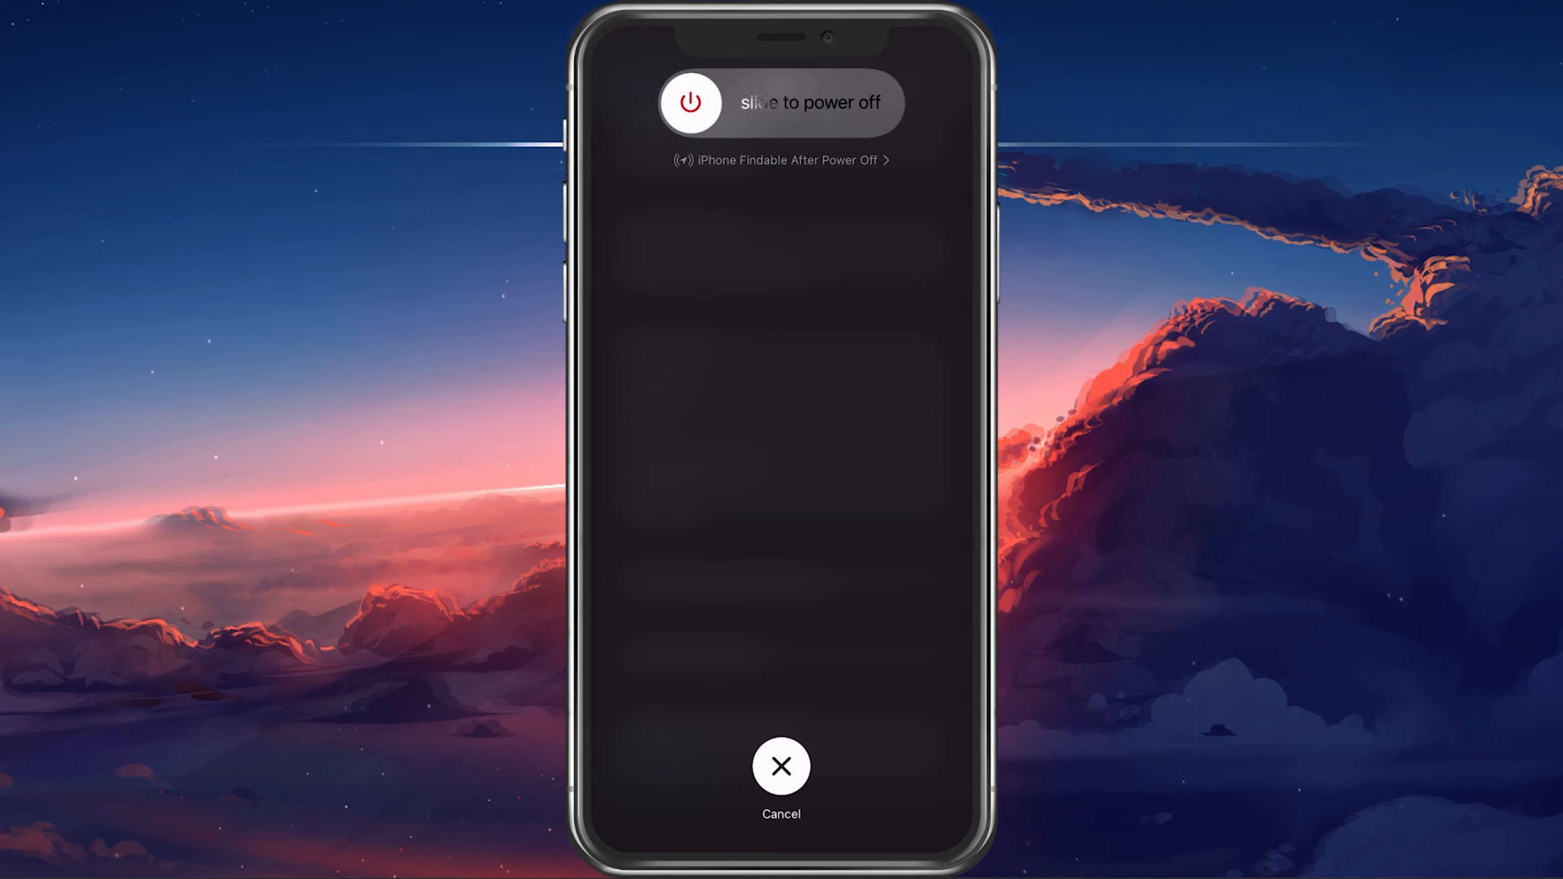
Cancel the power-off slider and go back to the main Settings list
{"action": "left_click", "coordinate": [780, 765]}
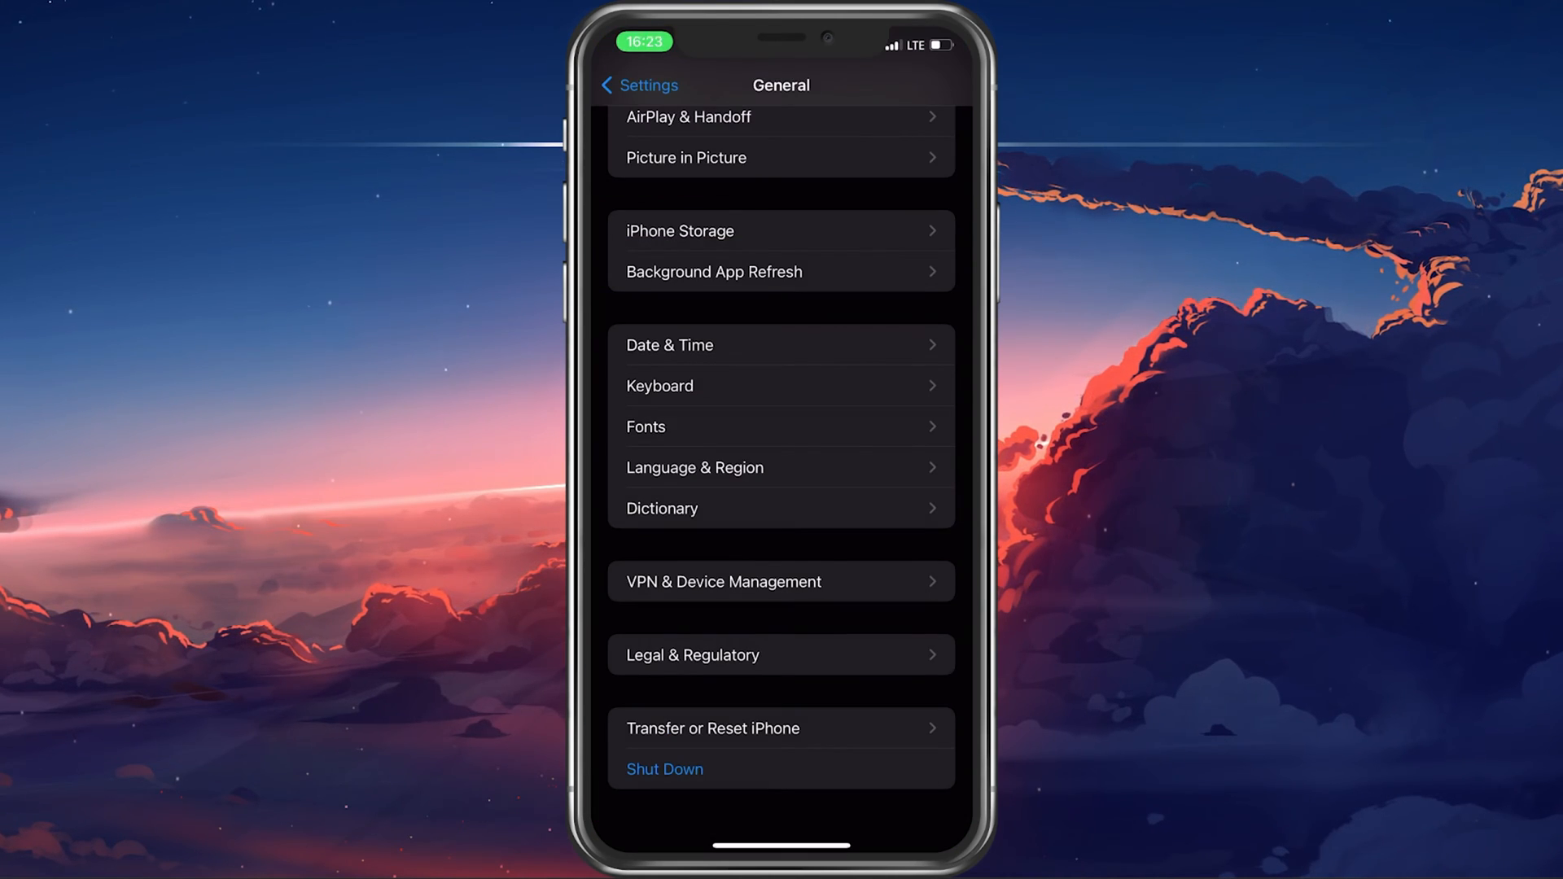
{"action": "left_click", "coordinate": [639, 85]}
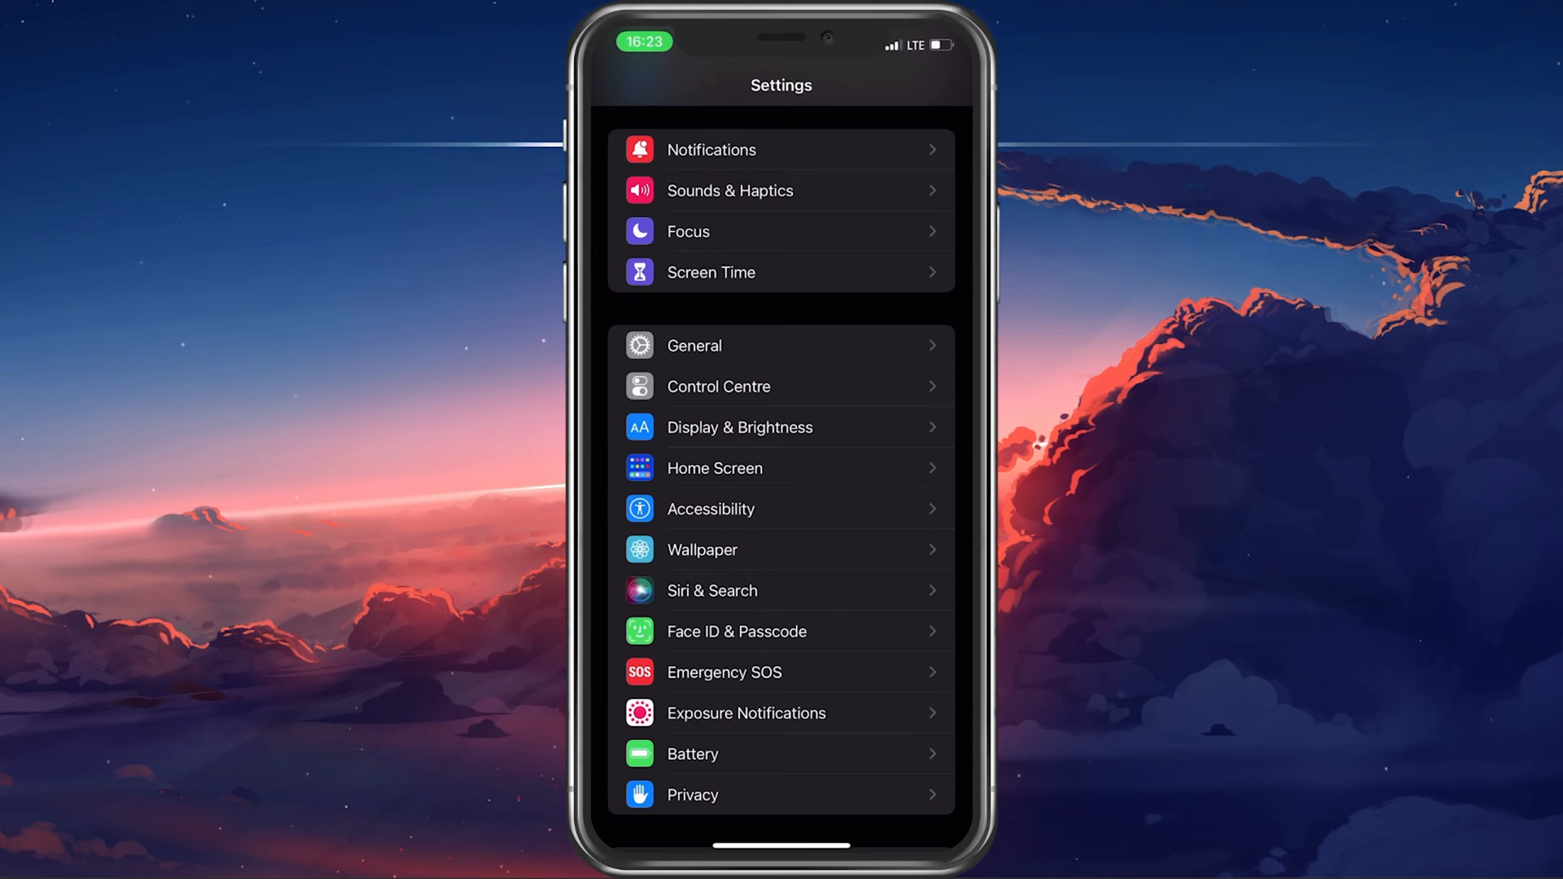
{"action": "left_click", "coordinate": [736, 632]}
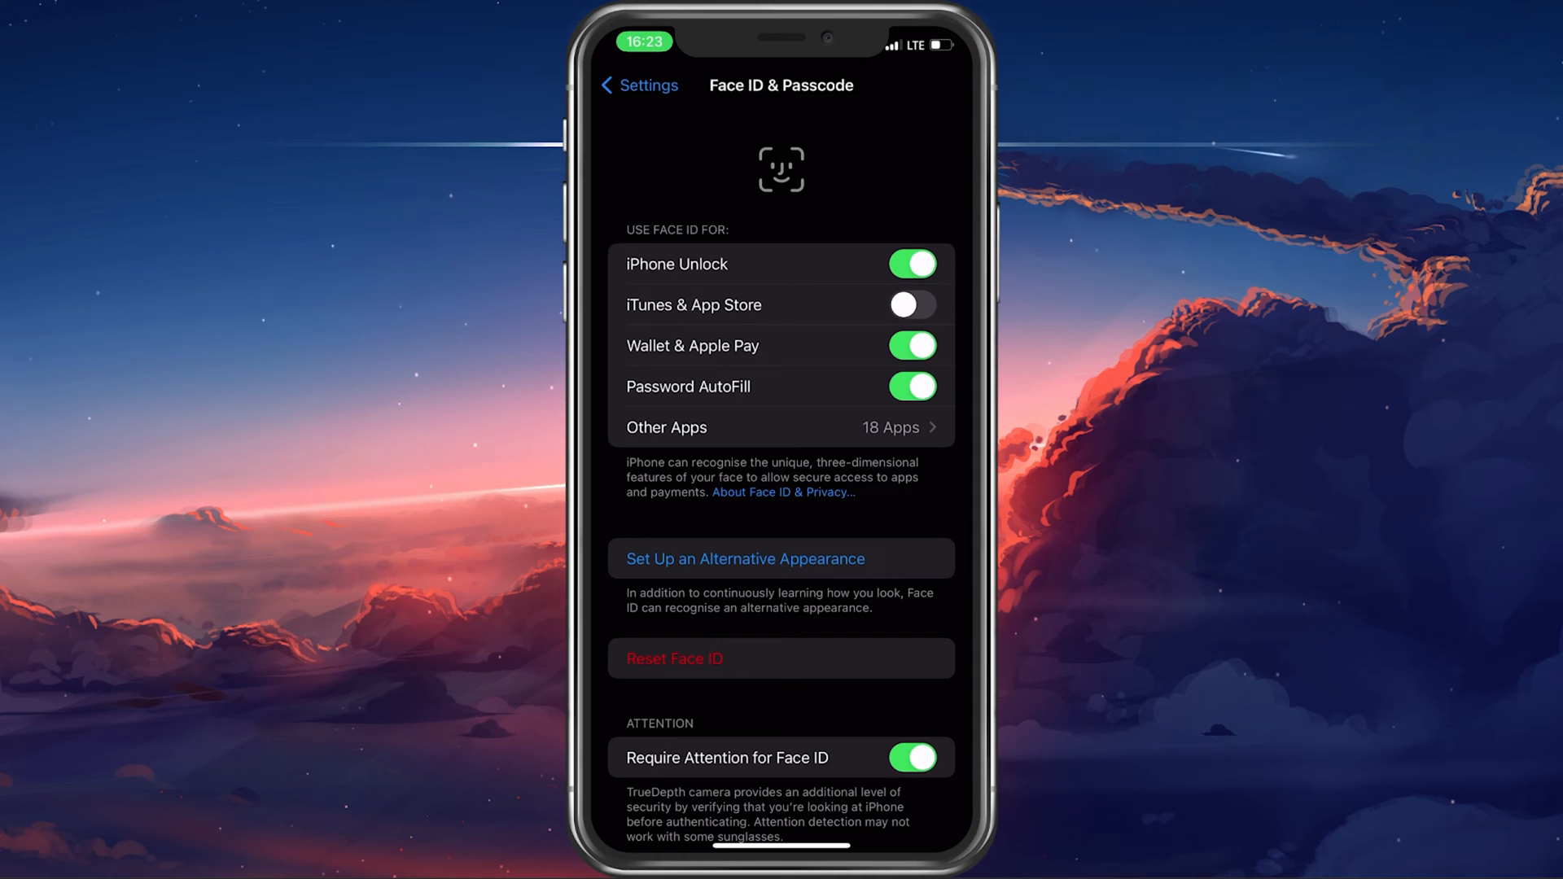
{"action": "scroll", "scroll_direction": "down", "scroll_amount": 3}
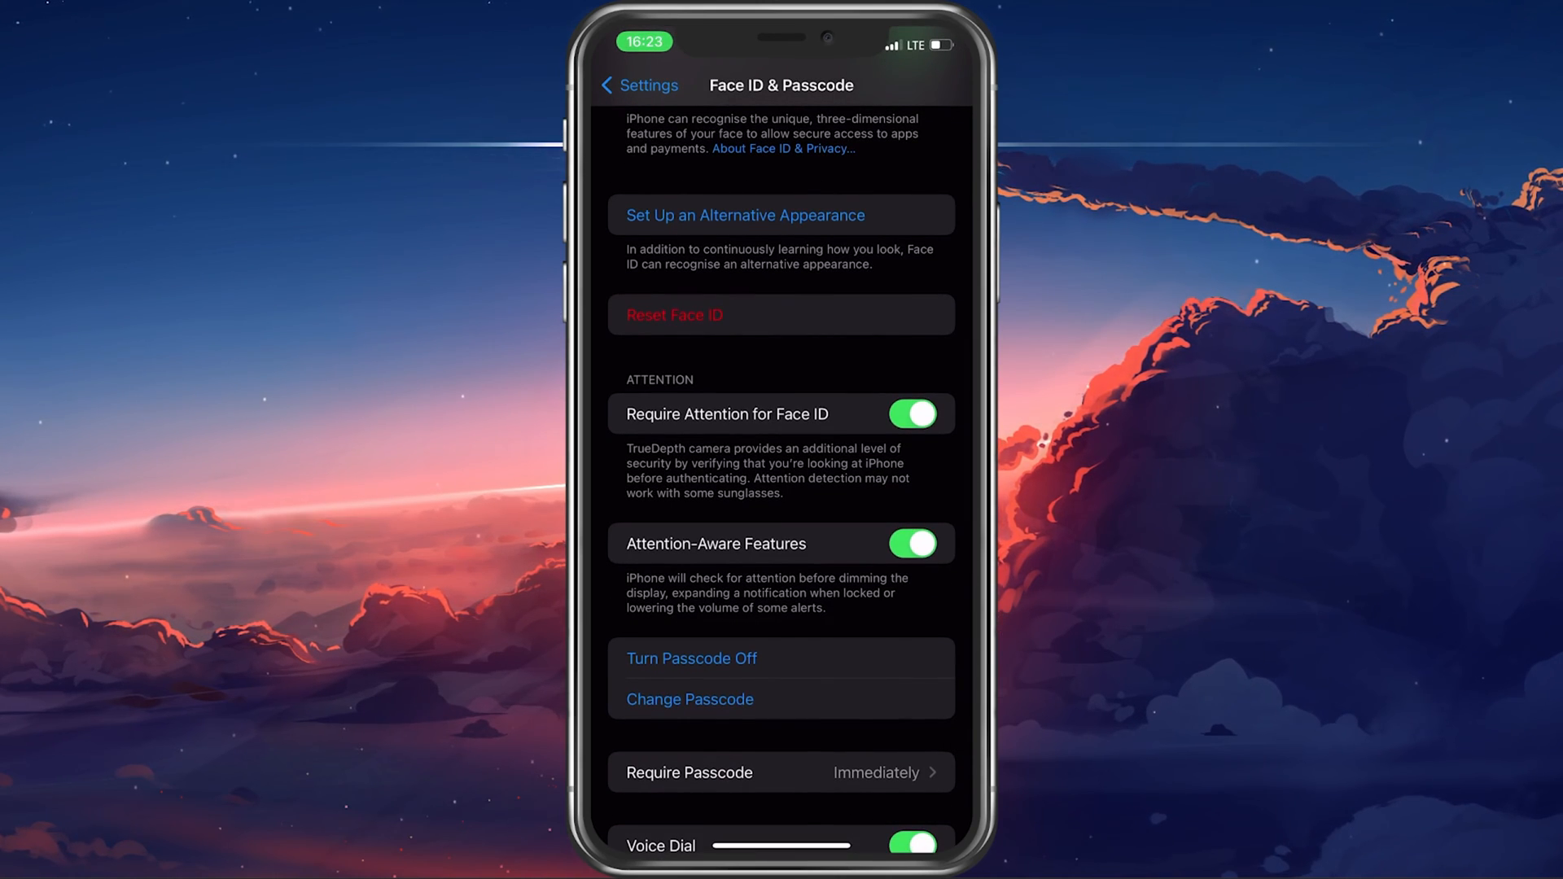
{"action": "left_click", "coordinate": [745, 215]}
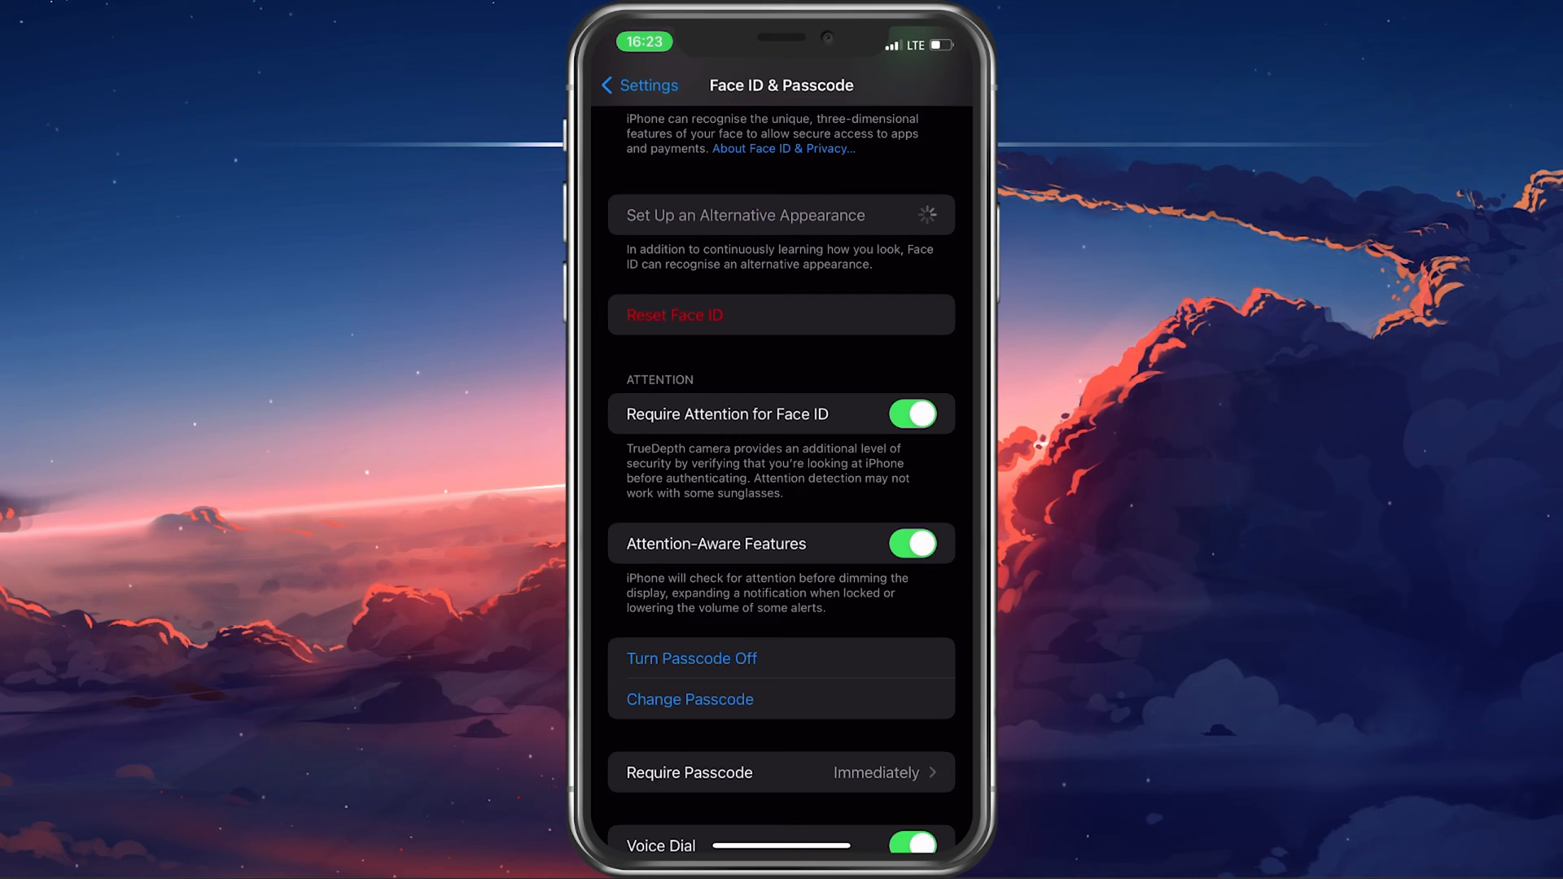
{"action": "left_click", "coordinate": [744, 215]}
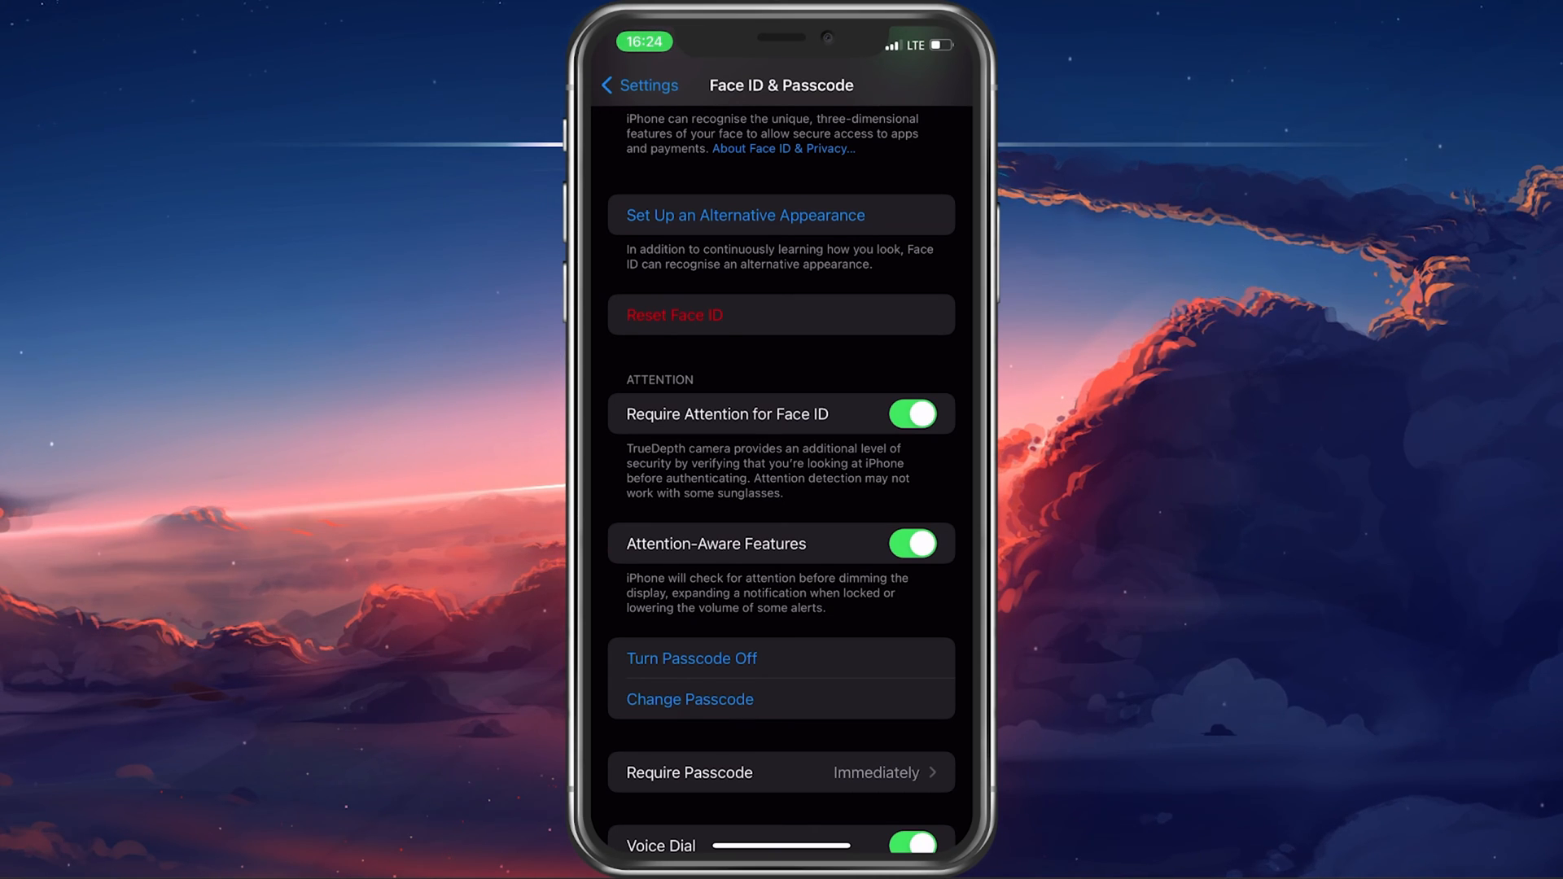
{"action": "left_click", "coordinate": [638, 84]}
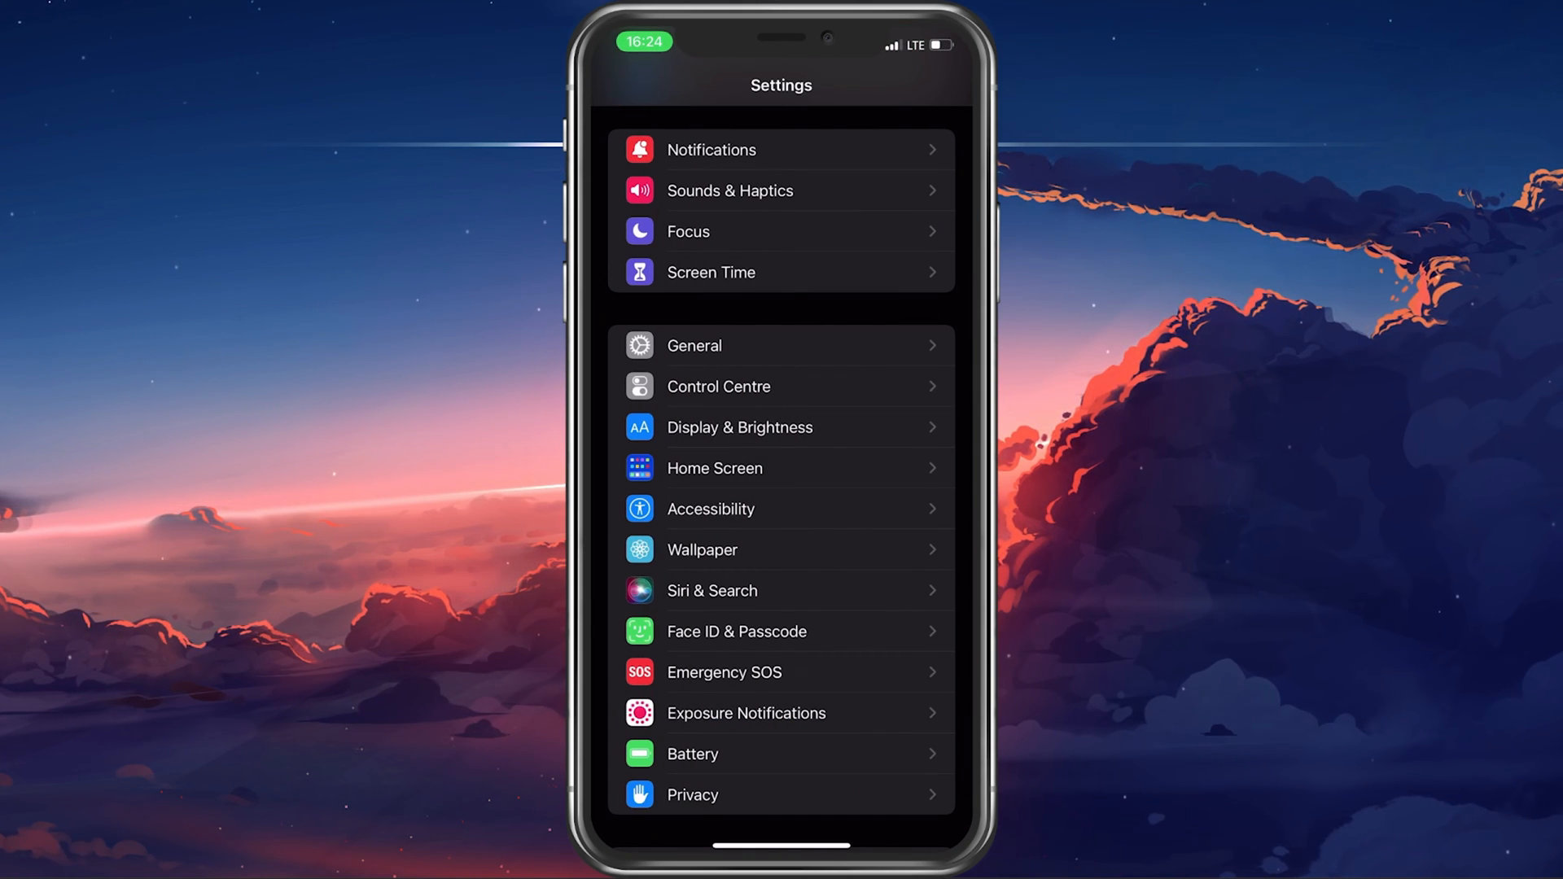
Check Software Update under General, confirming iOS 15.5 is up to date
{"action": "left_click", "coordinate": [695, 345]}
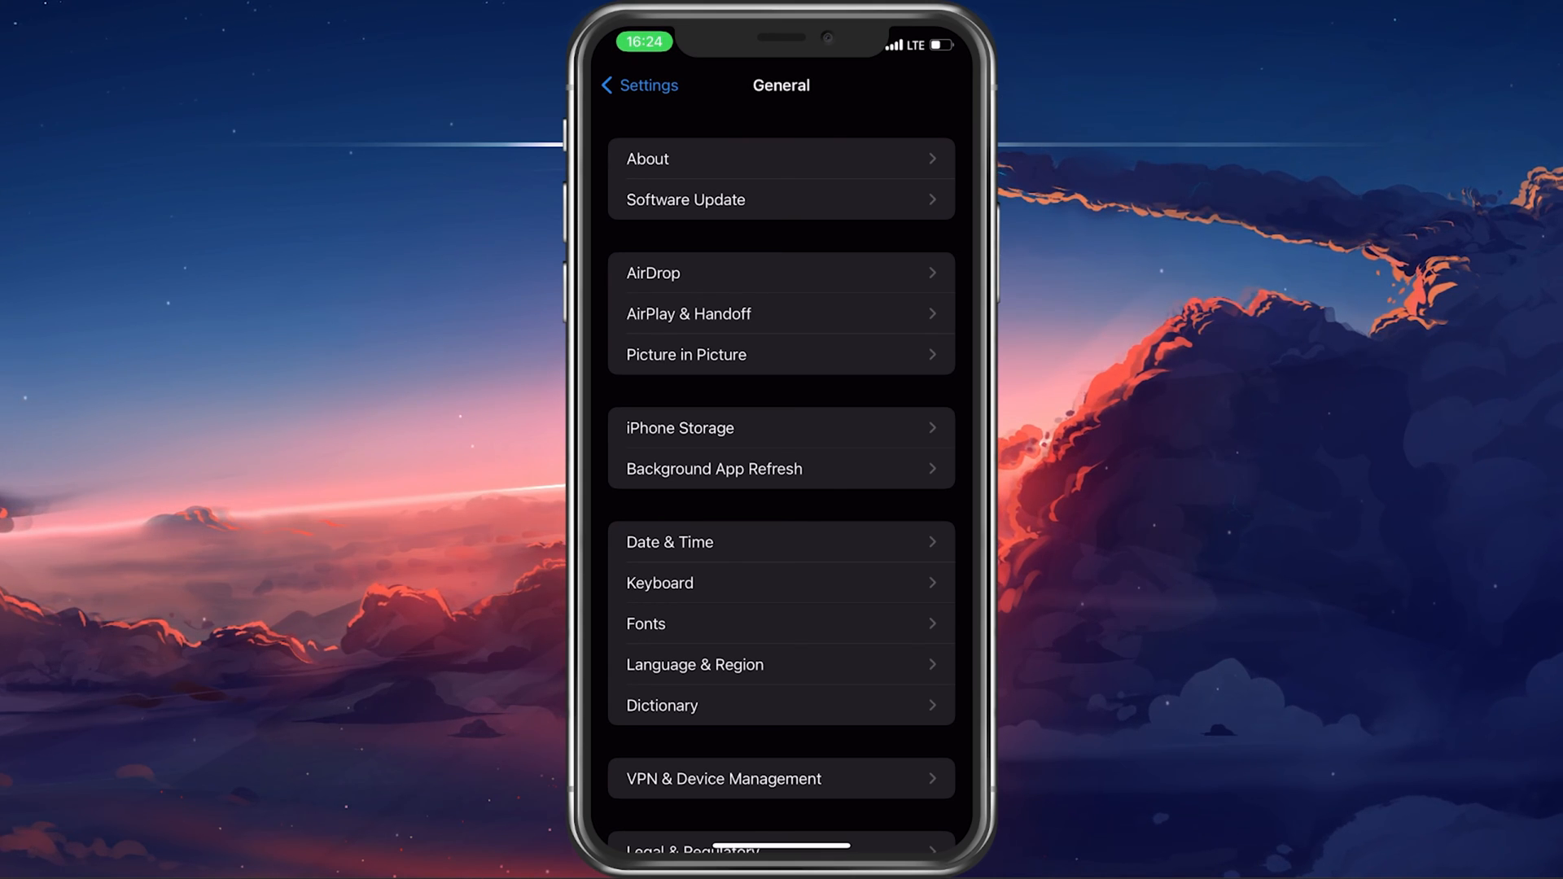
{"action": "left_click", "coordinate": [783, 201]}
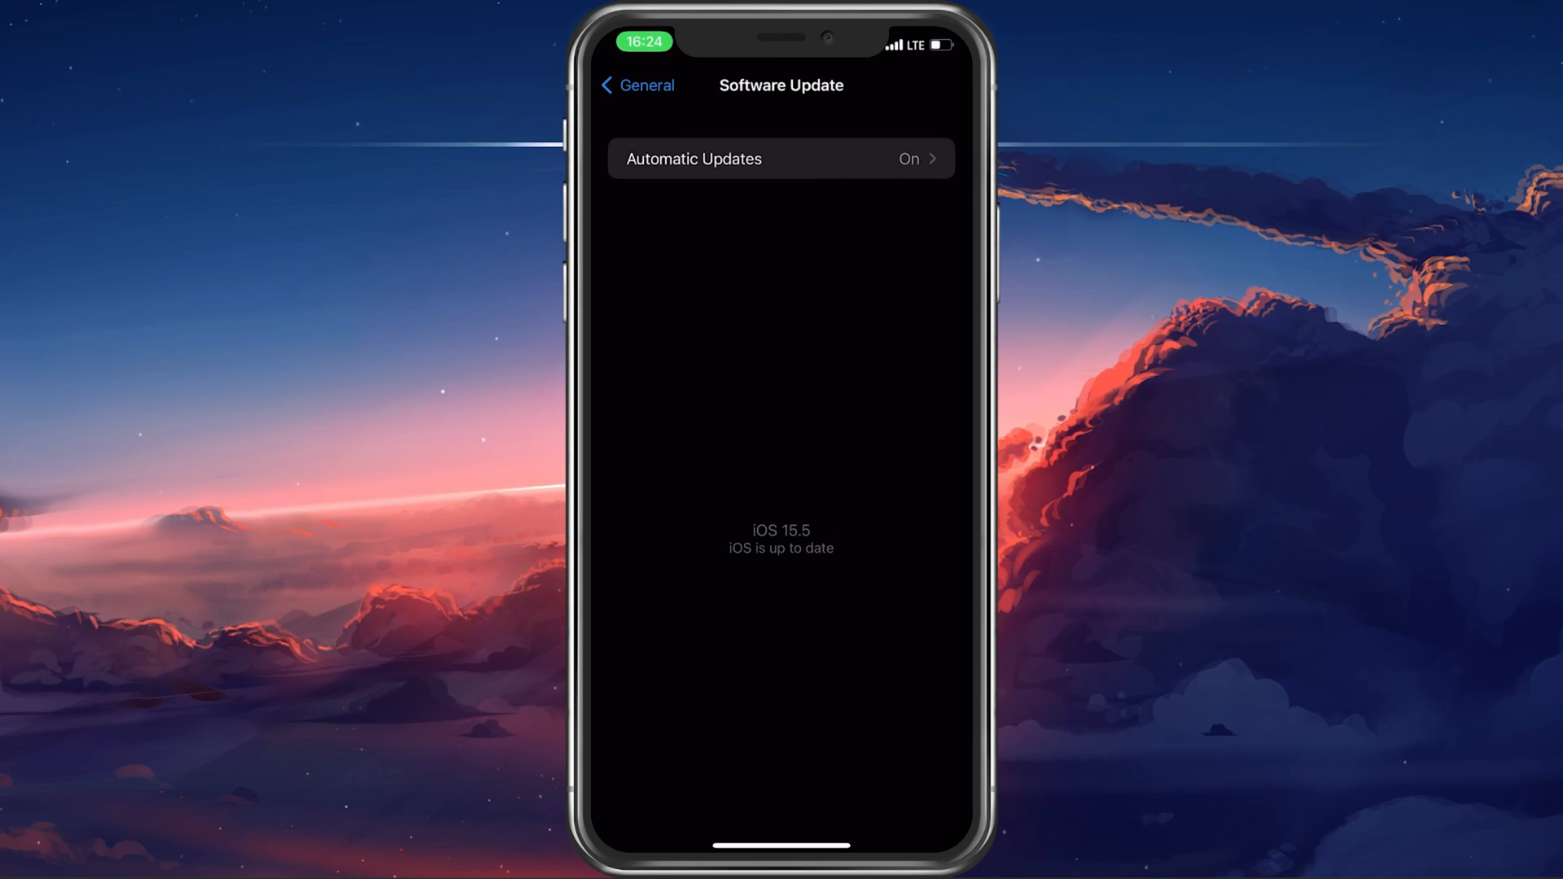
{"action": "left_click", "coordinate": [637, 84]}
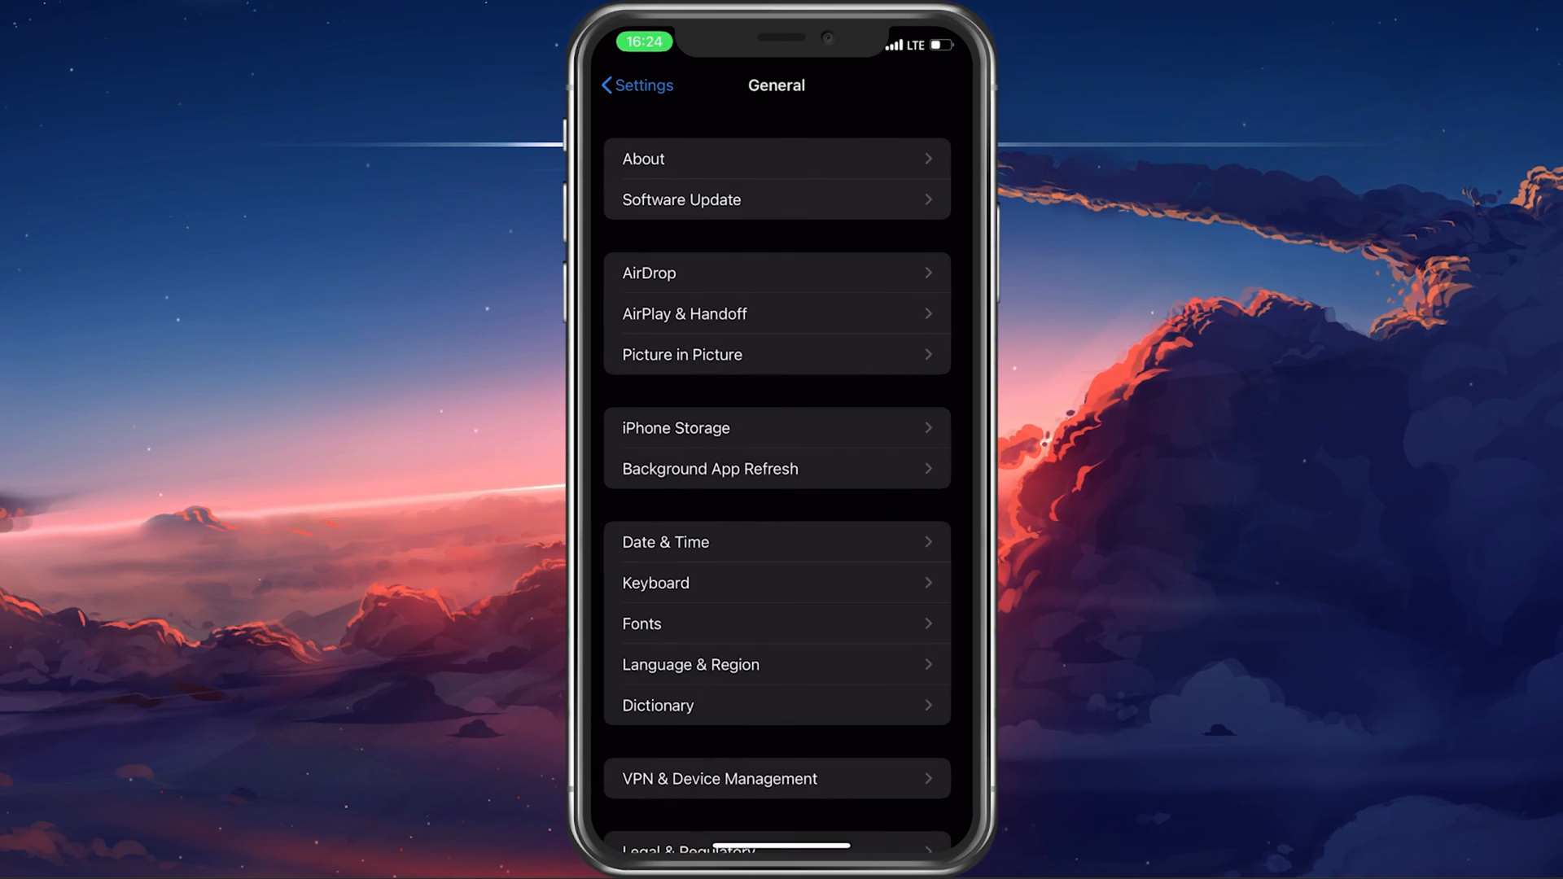